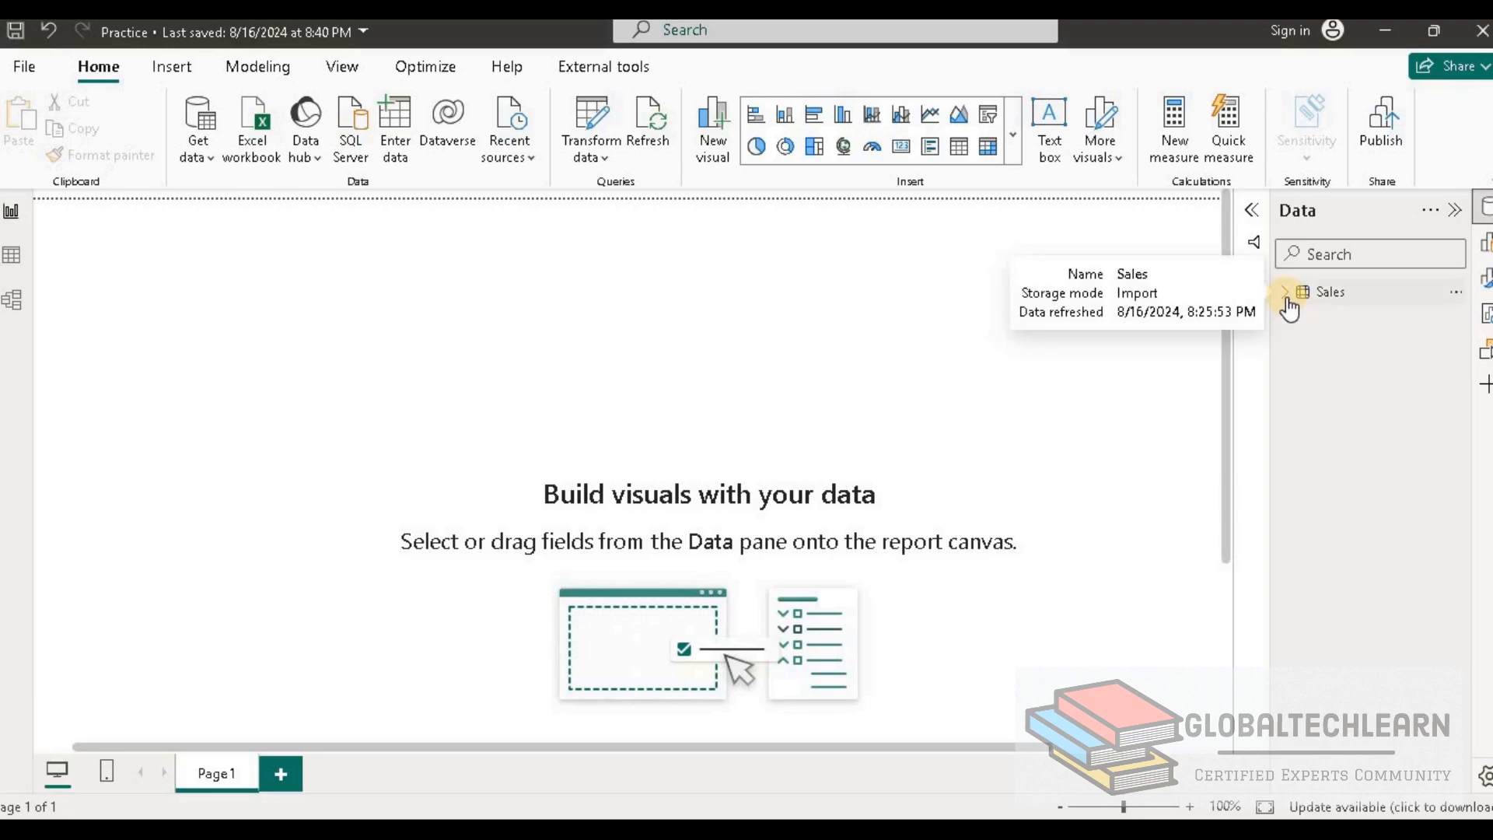
Build a column chart of Sales by Month from the Sales table's CalendarDate hierarchy
click(1287, 291)
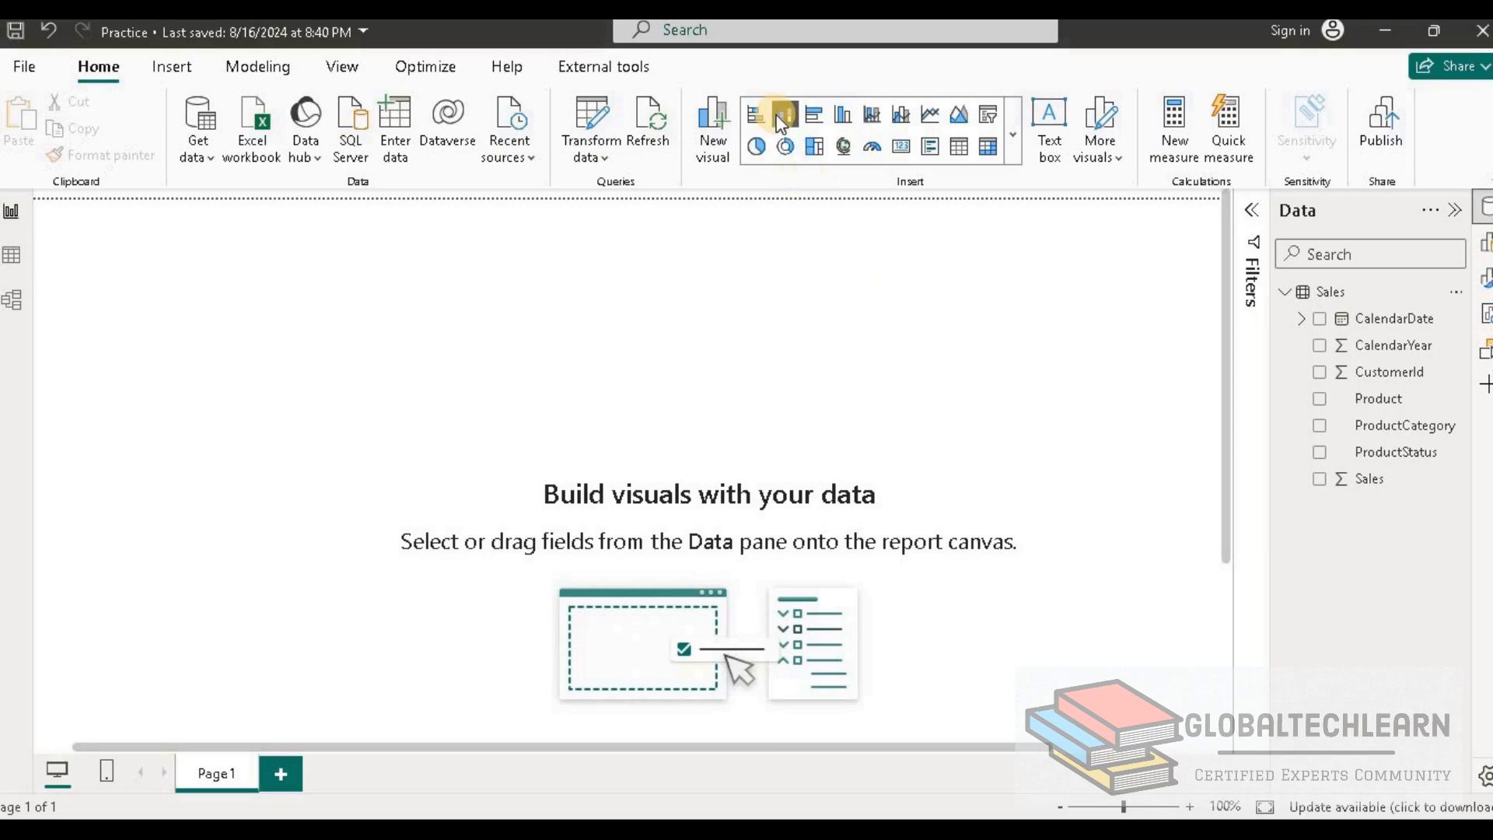
mouse_move(782, 117)
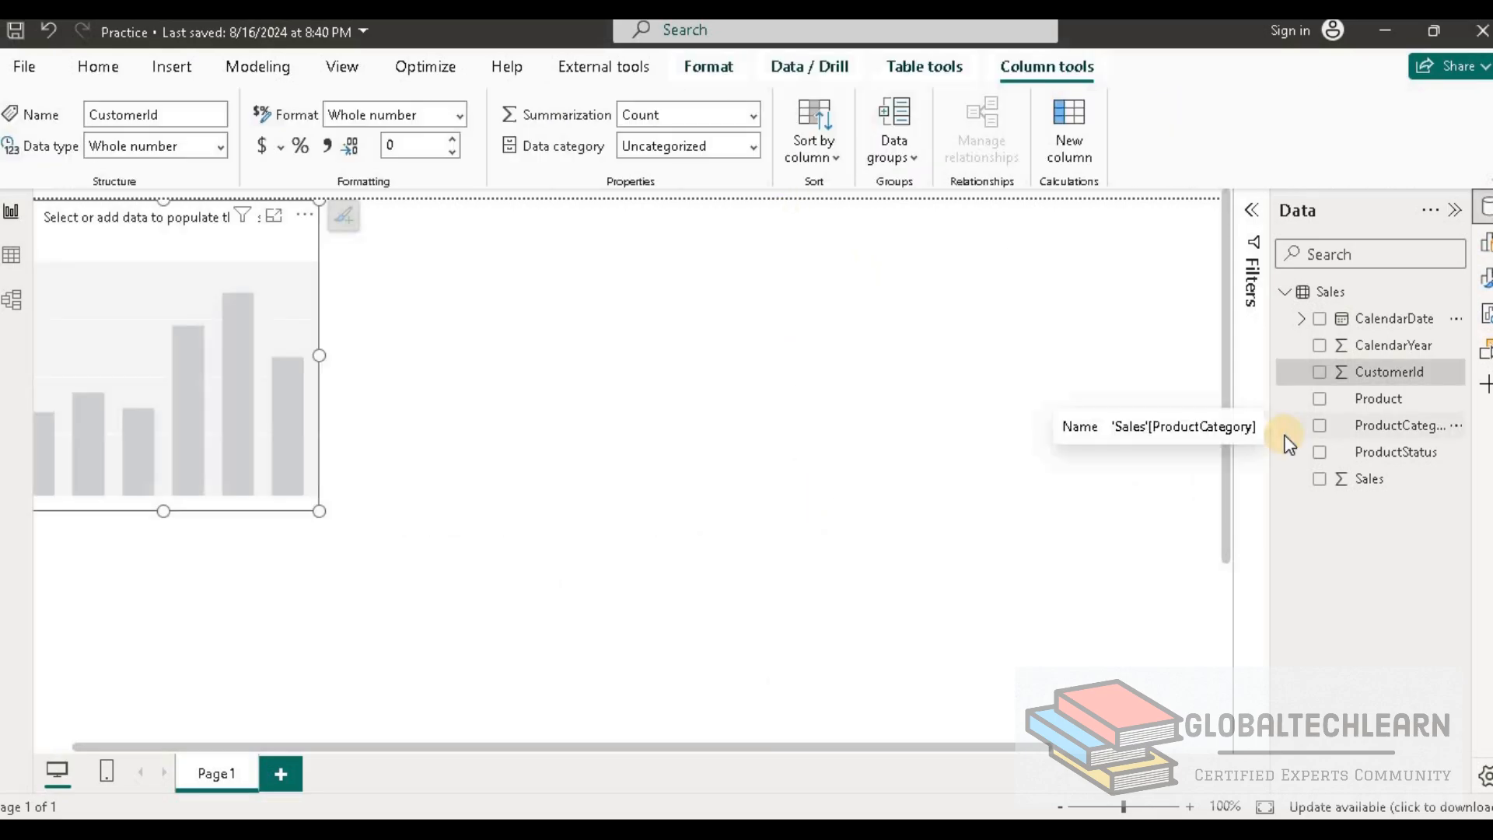
click(1296, 317)
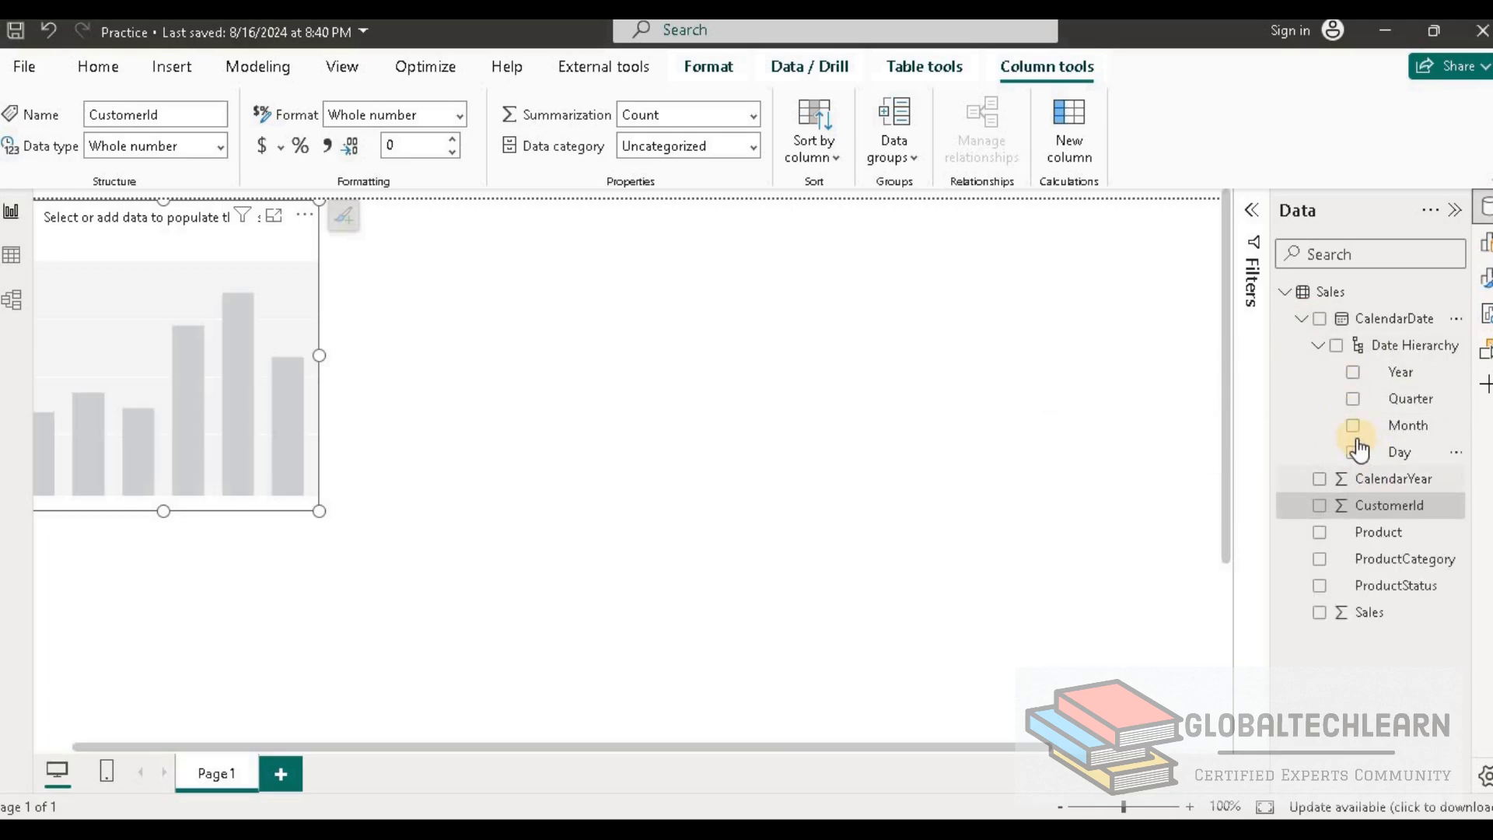
click(1351, 425)
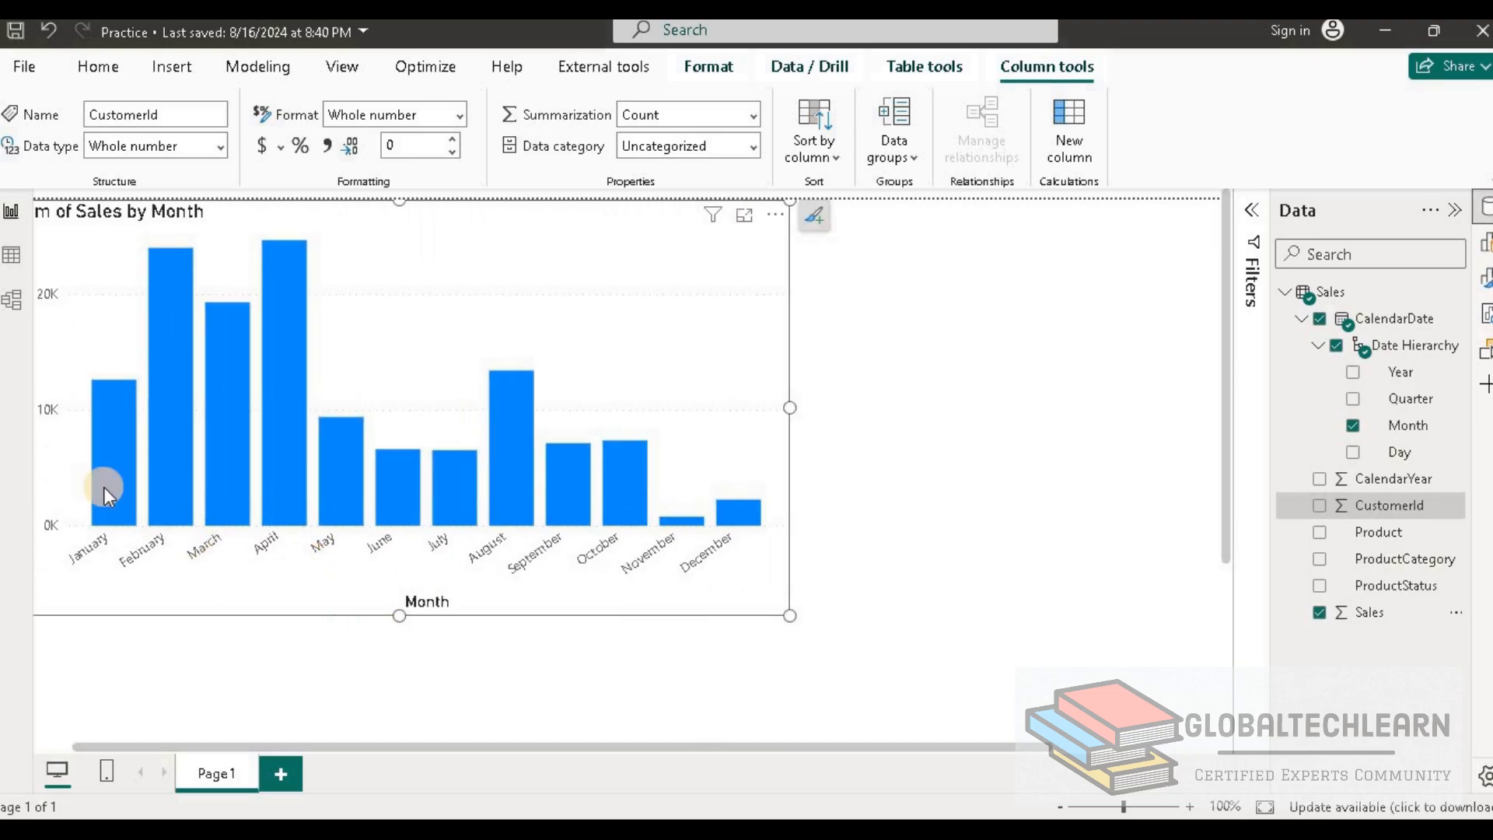
mouse_move(827, 658)
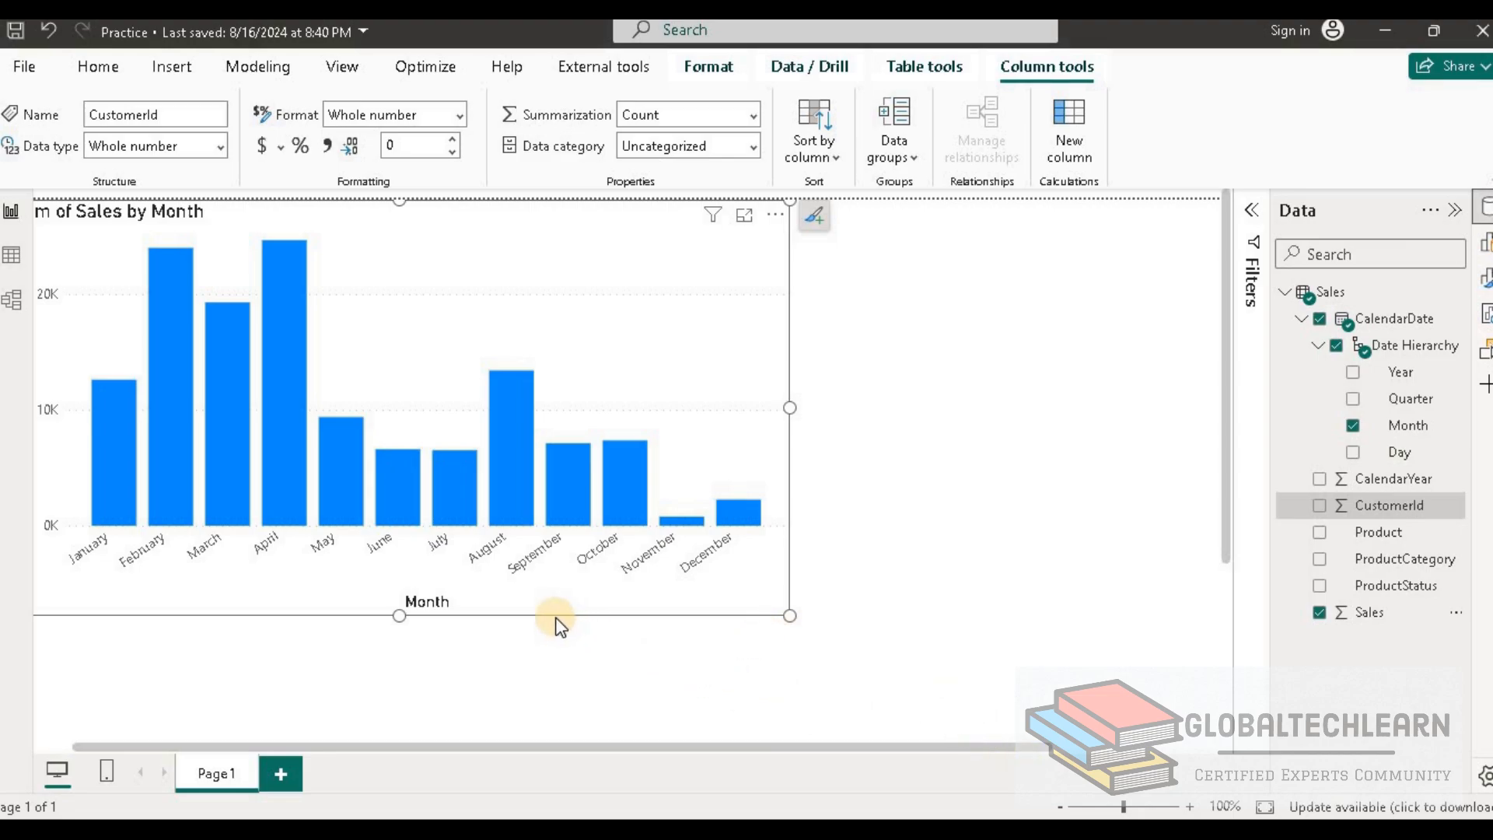
mouse_move(104, 448)
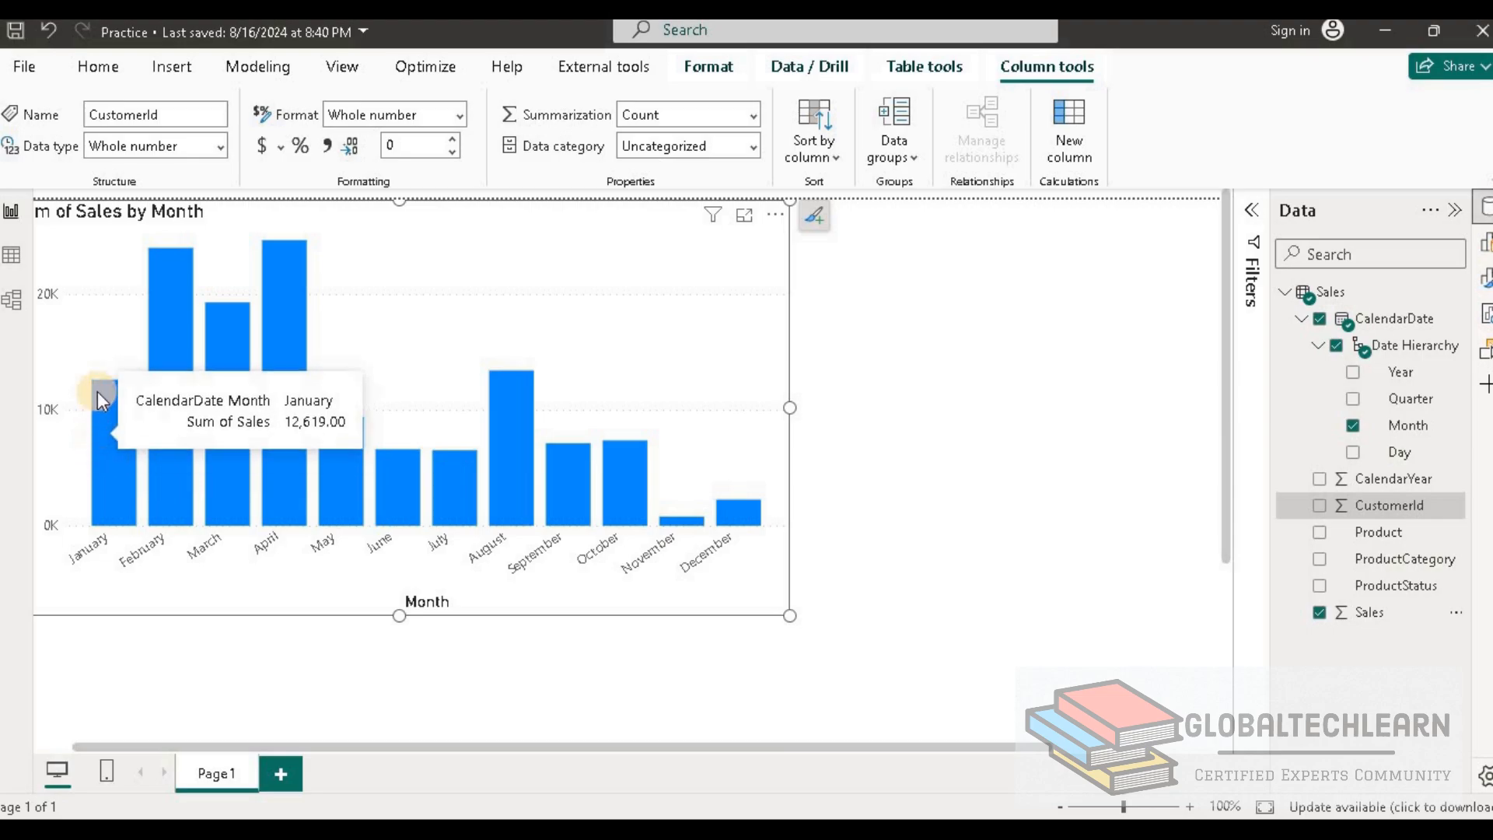
mouse_move(175, 503)
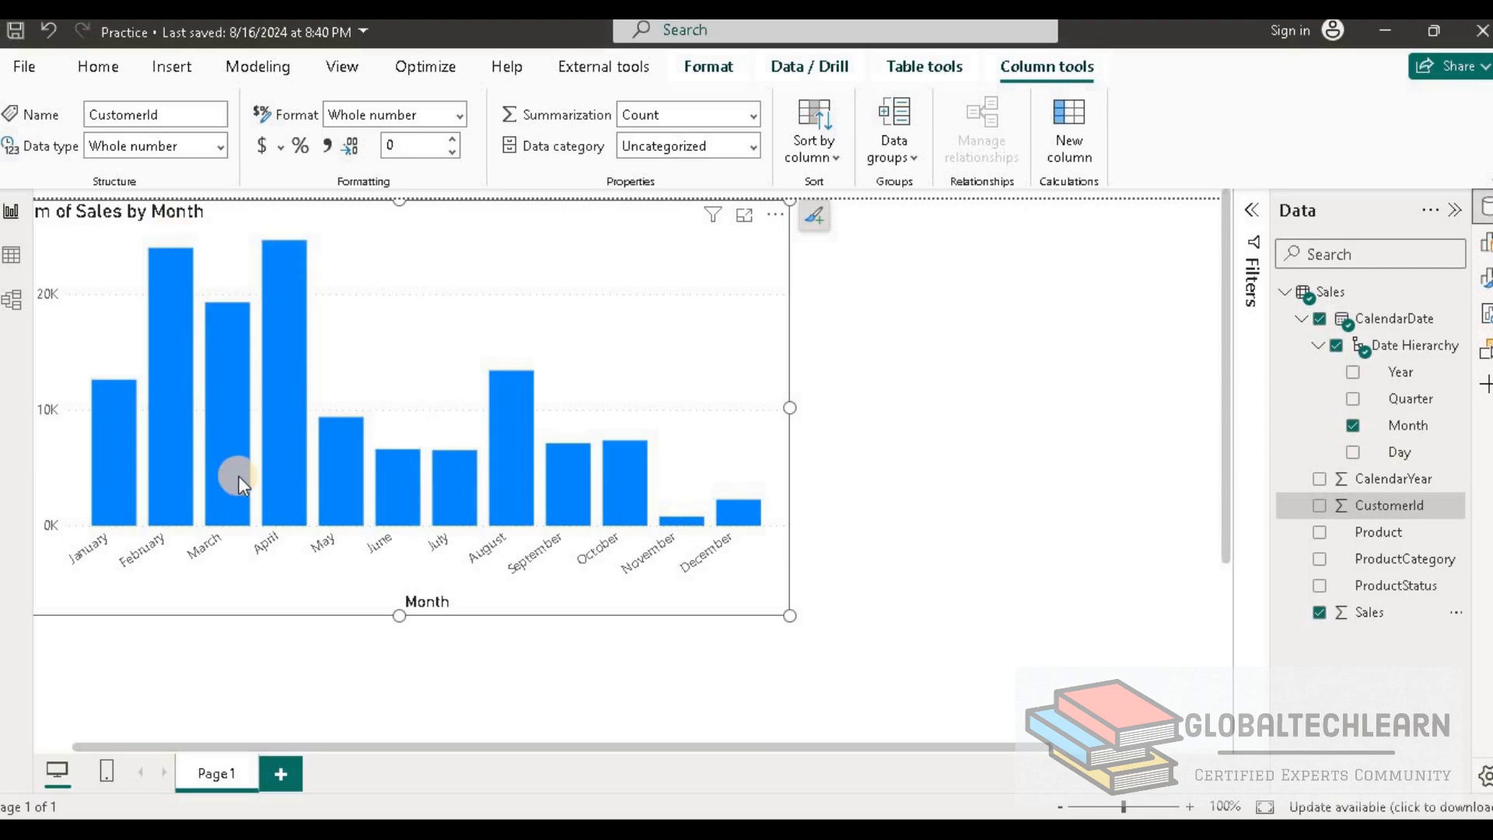
mouse_move(238, 480)
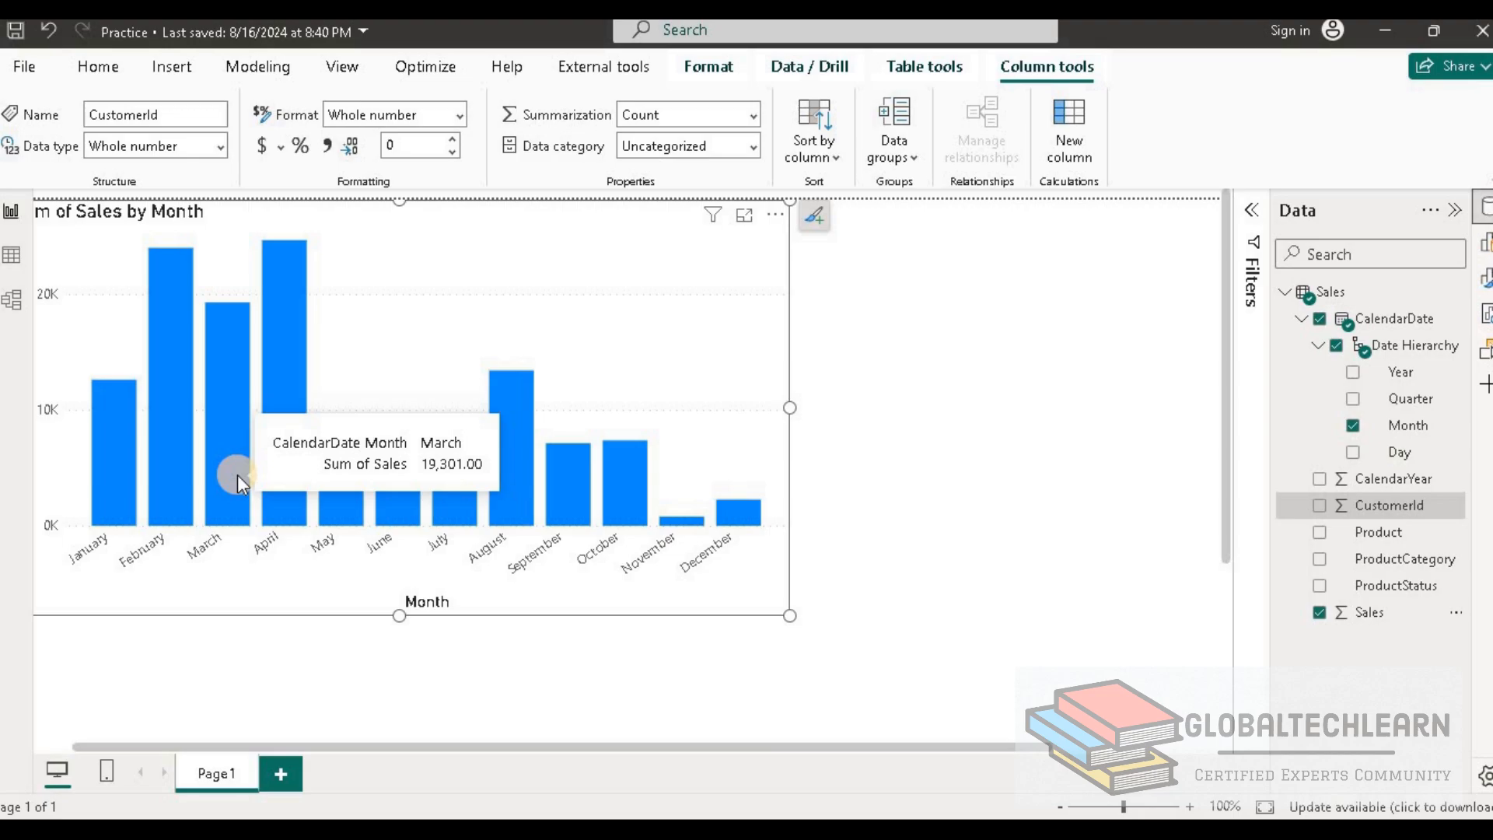
mouse_move(233, 286)
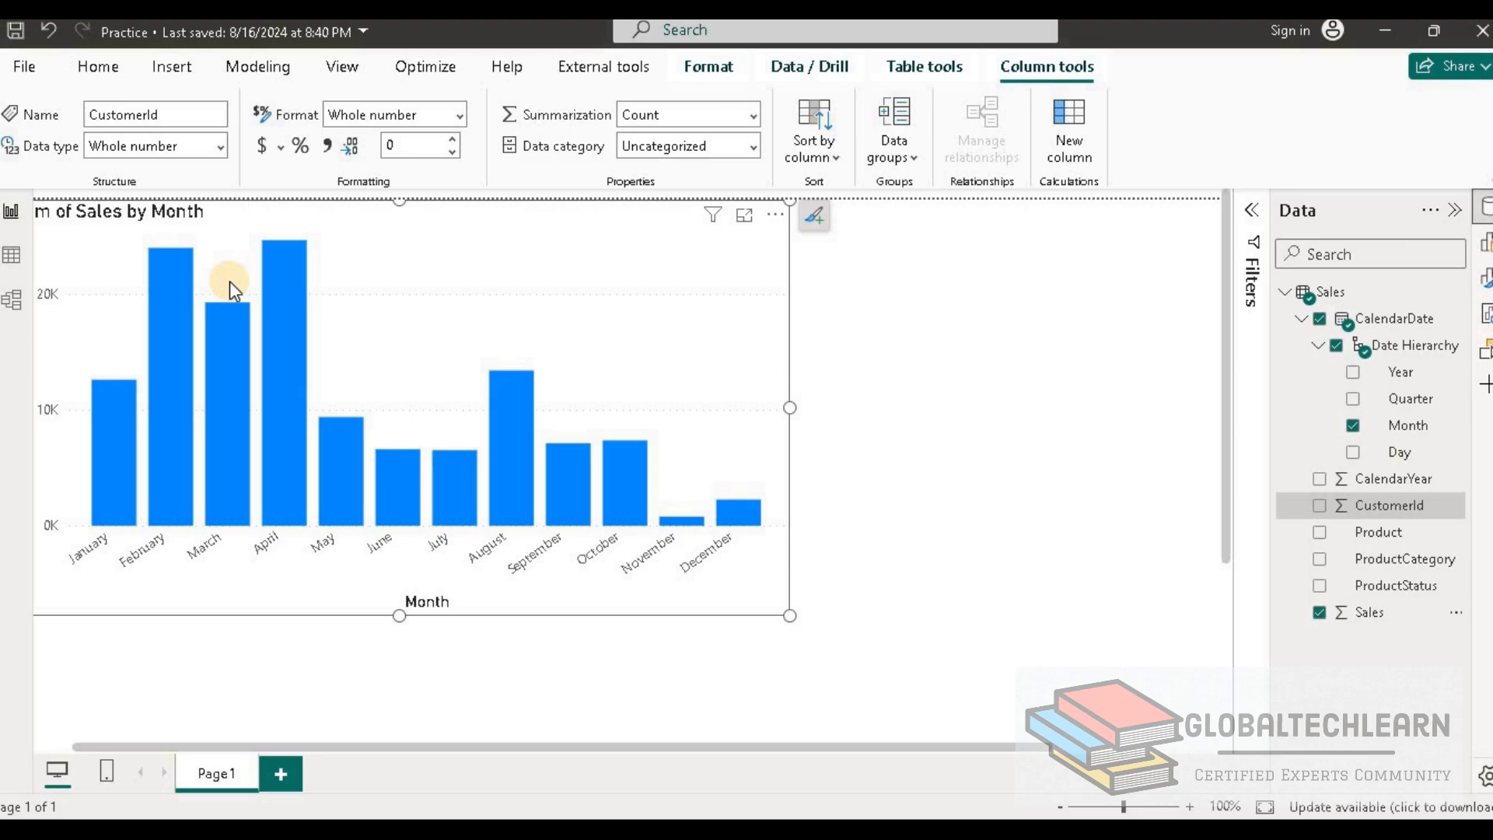
mouse_move(852, 485)
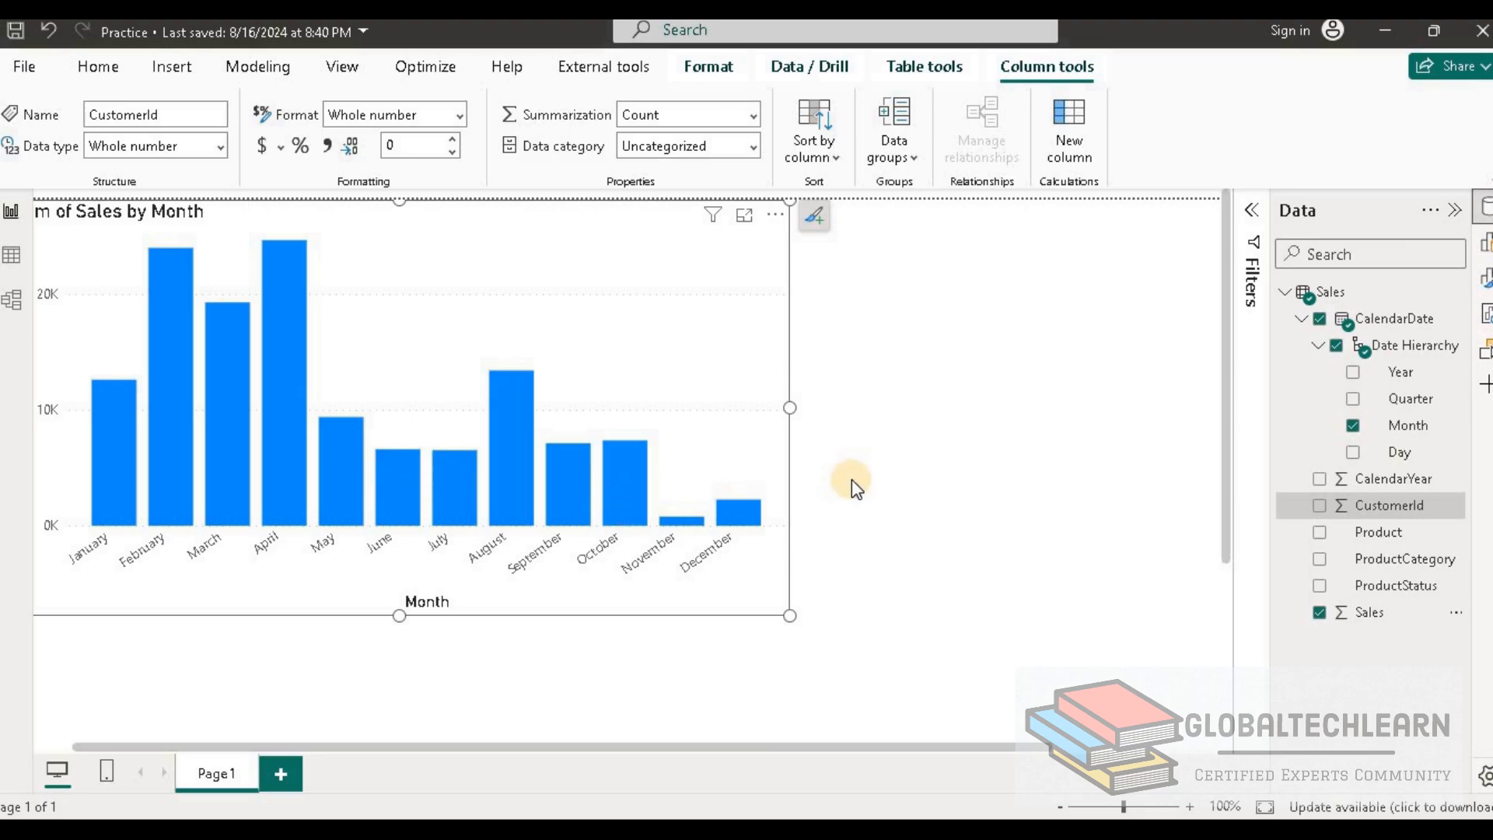
mouse_move(1485, 283)
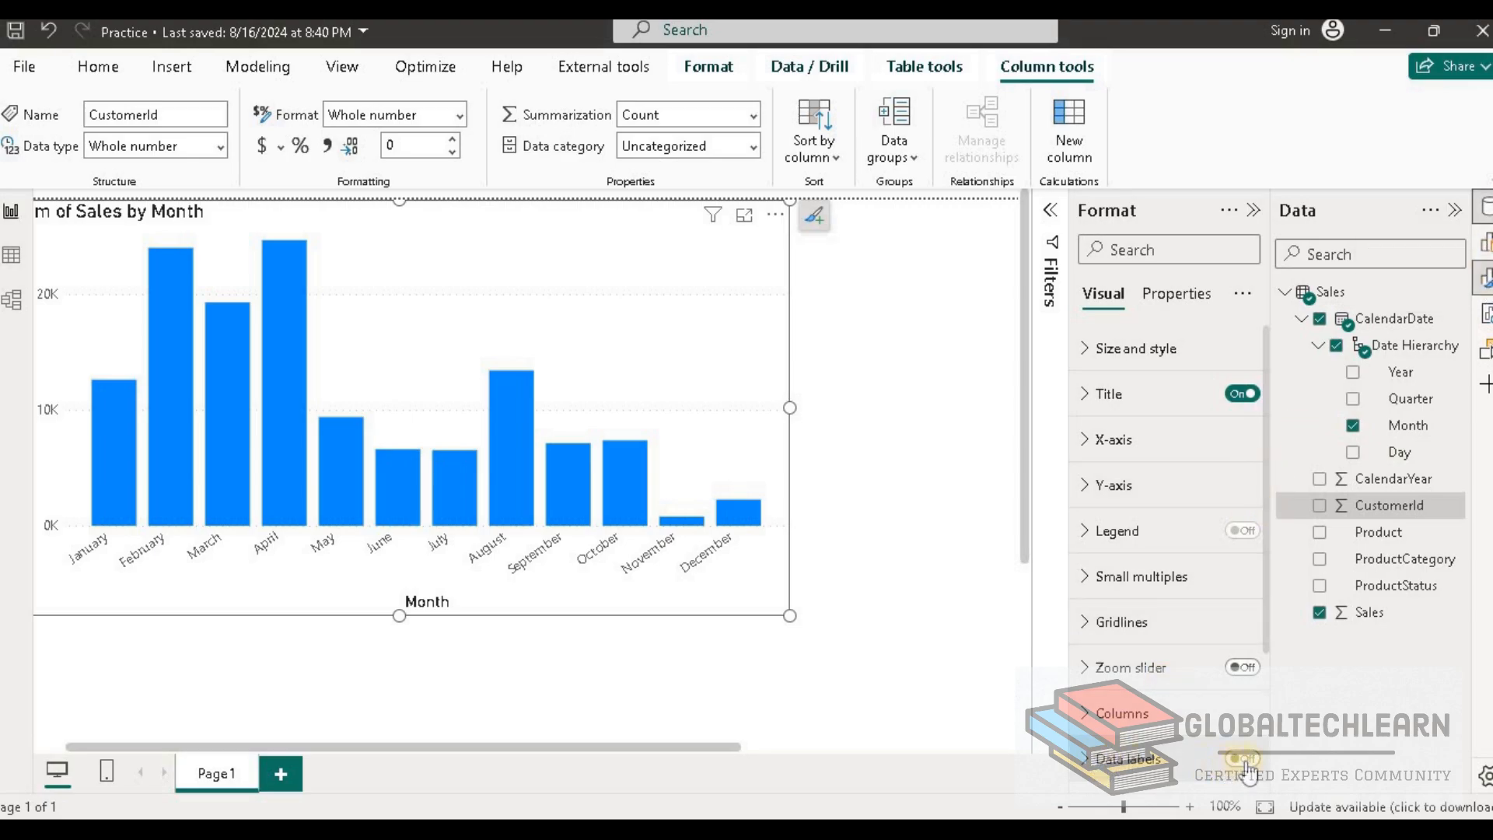
Switch Data labels On so each monthly column shows its total, like 24K
click(1241, 759)
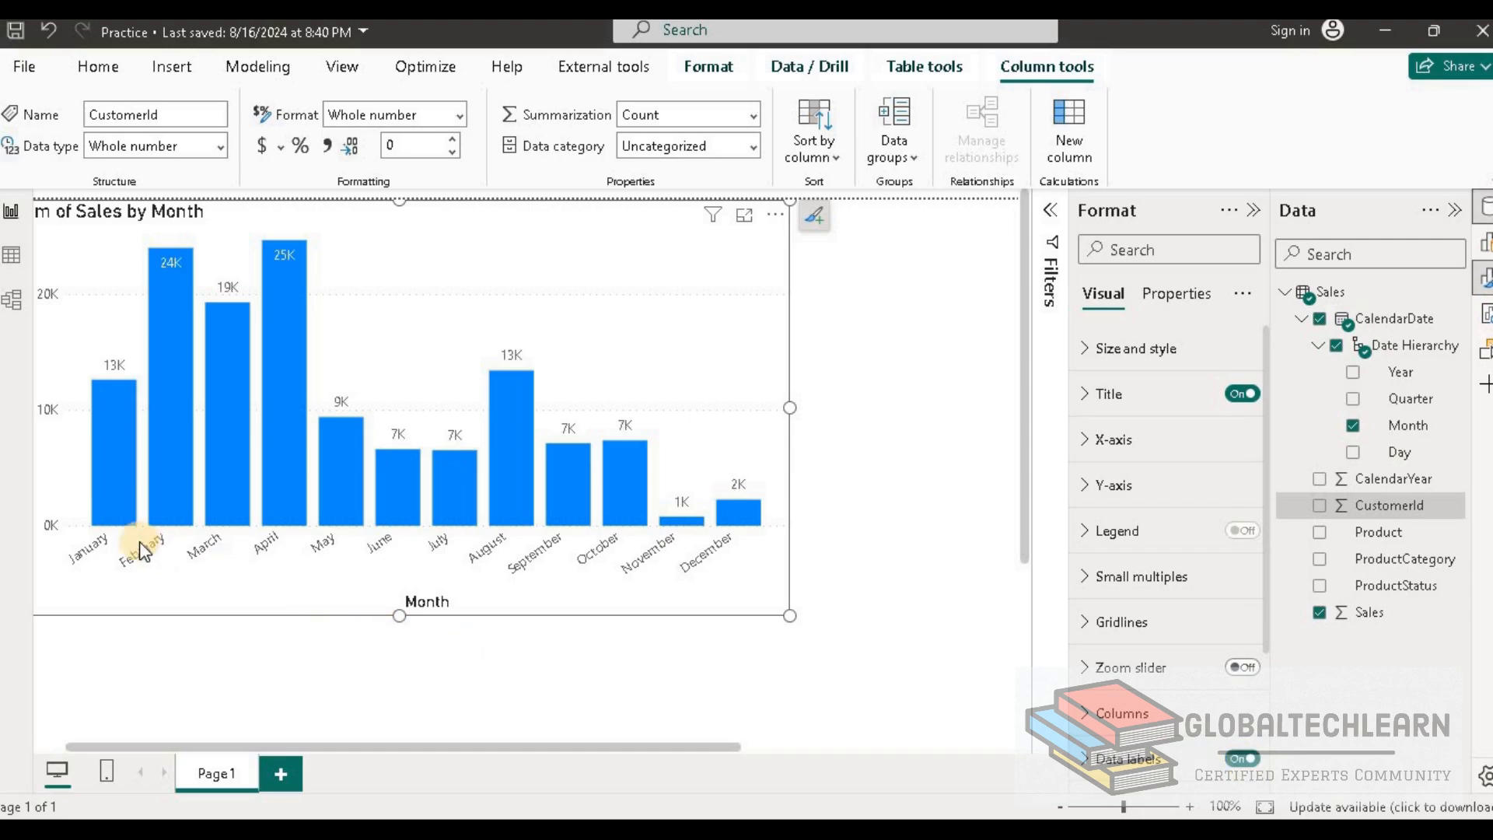
mouse_move(114, 376)
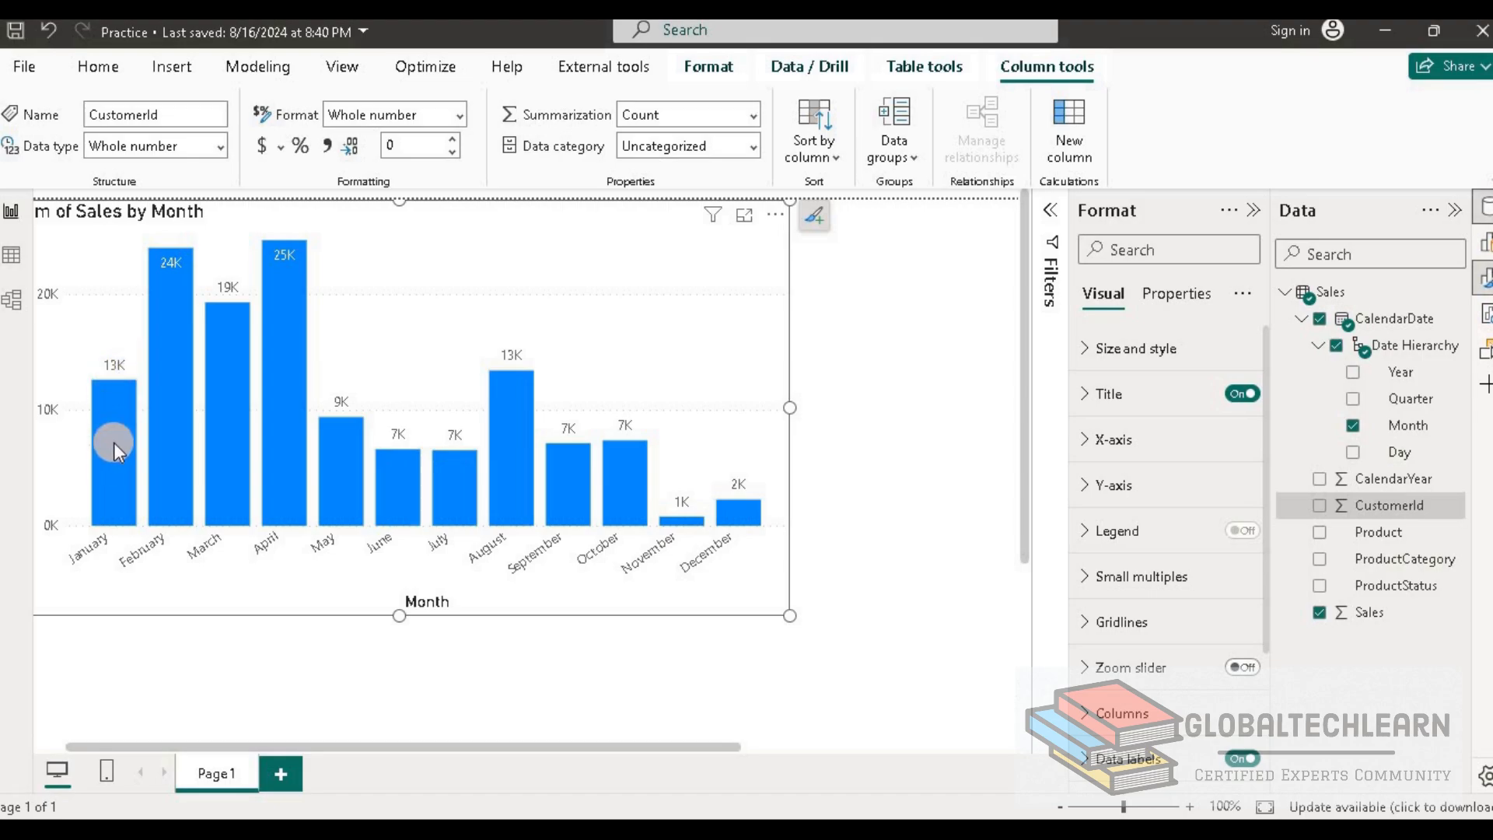
mouse_move(175, 433)
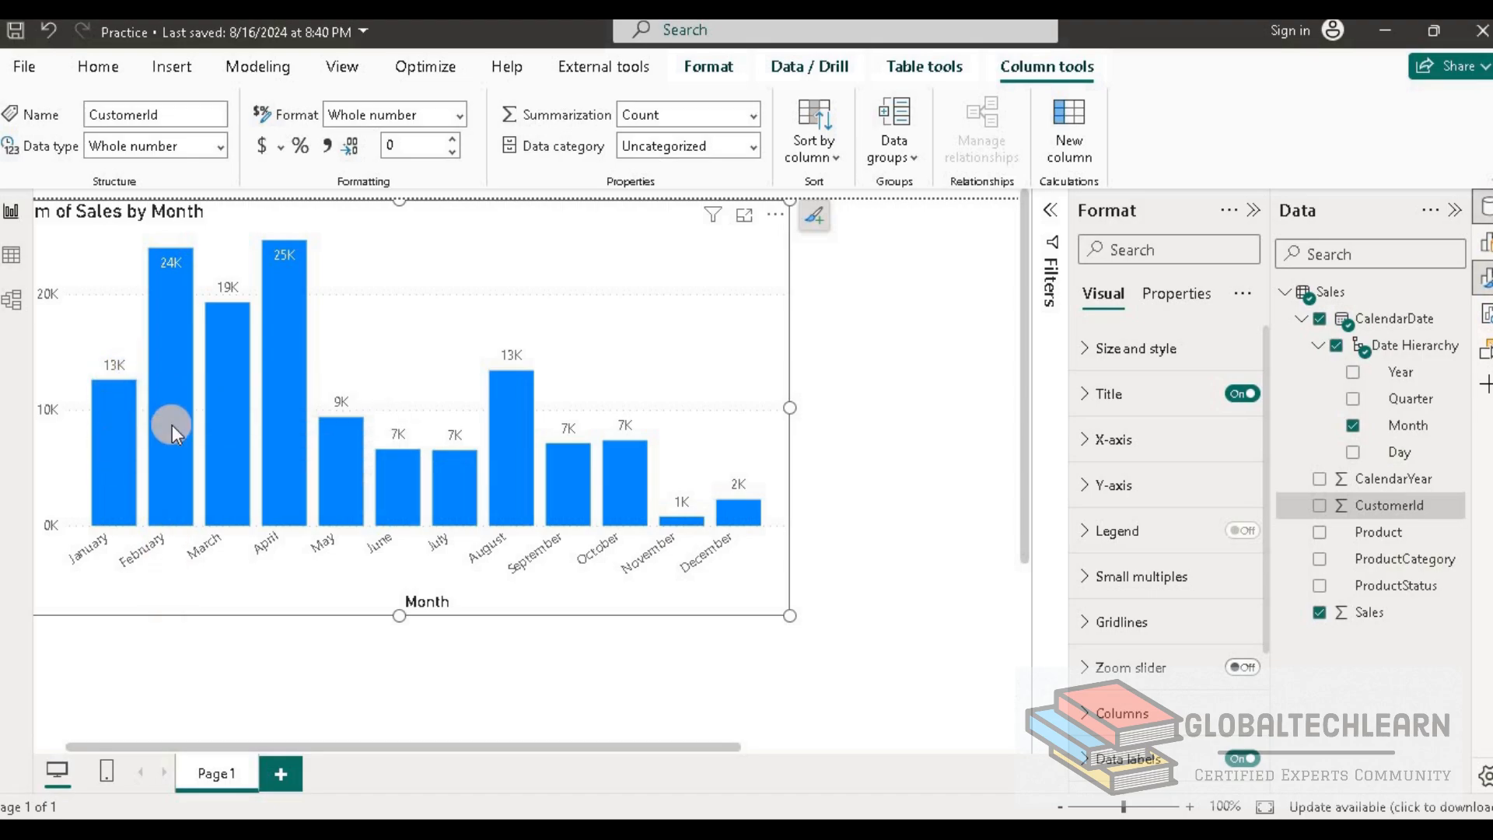
mouse_move(180, 448)
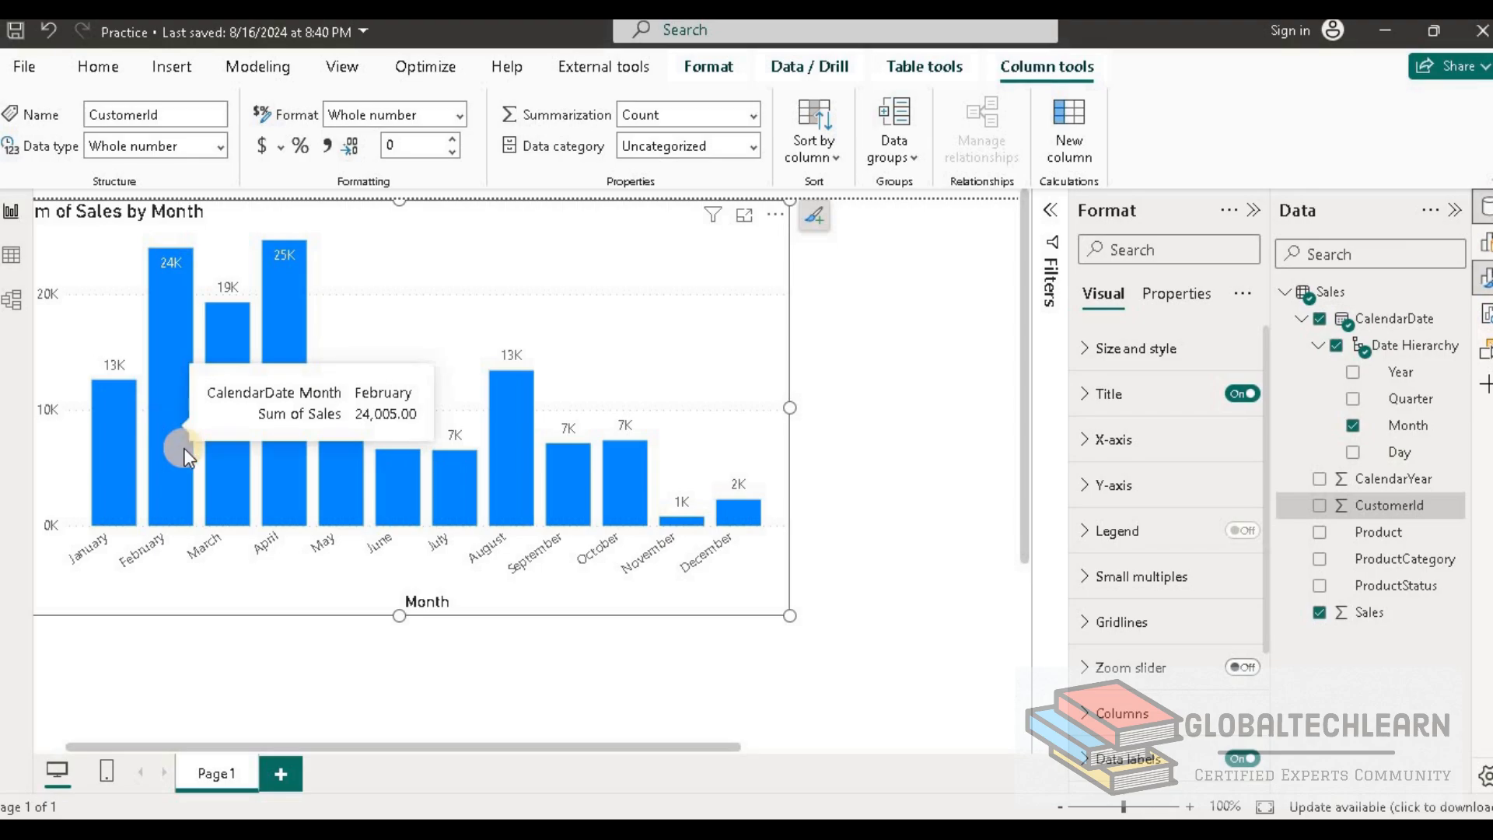
mouse_move(228, 296)
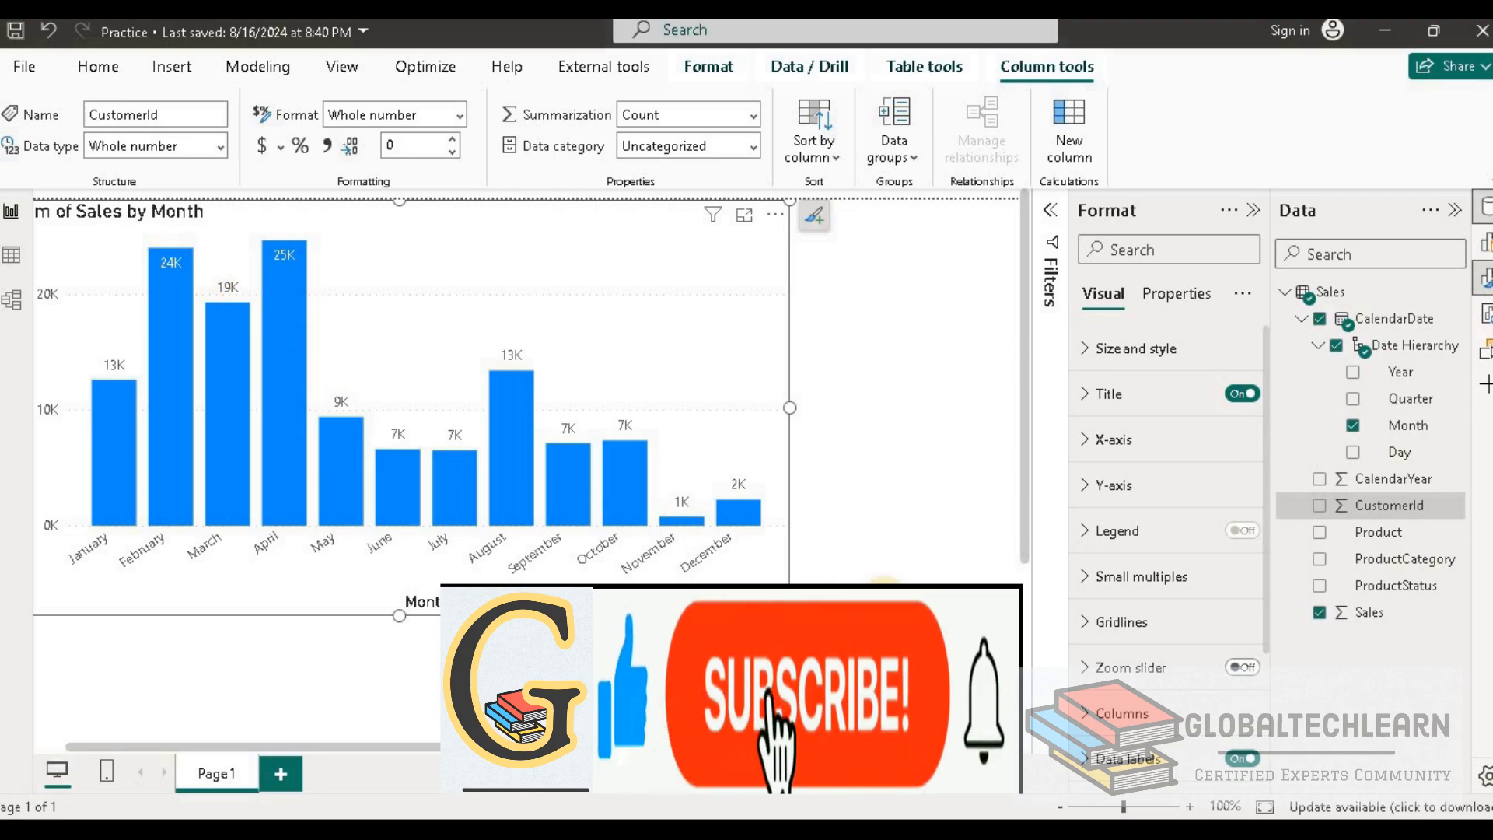
click(802, 695)
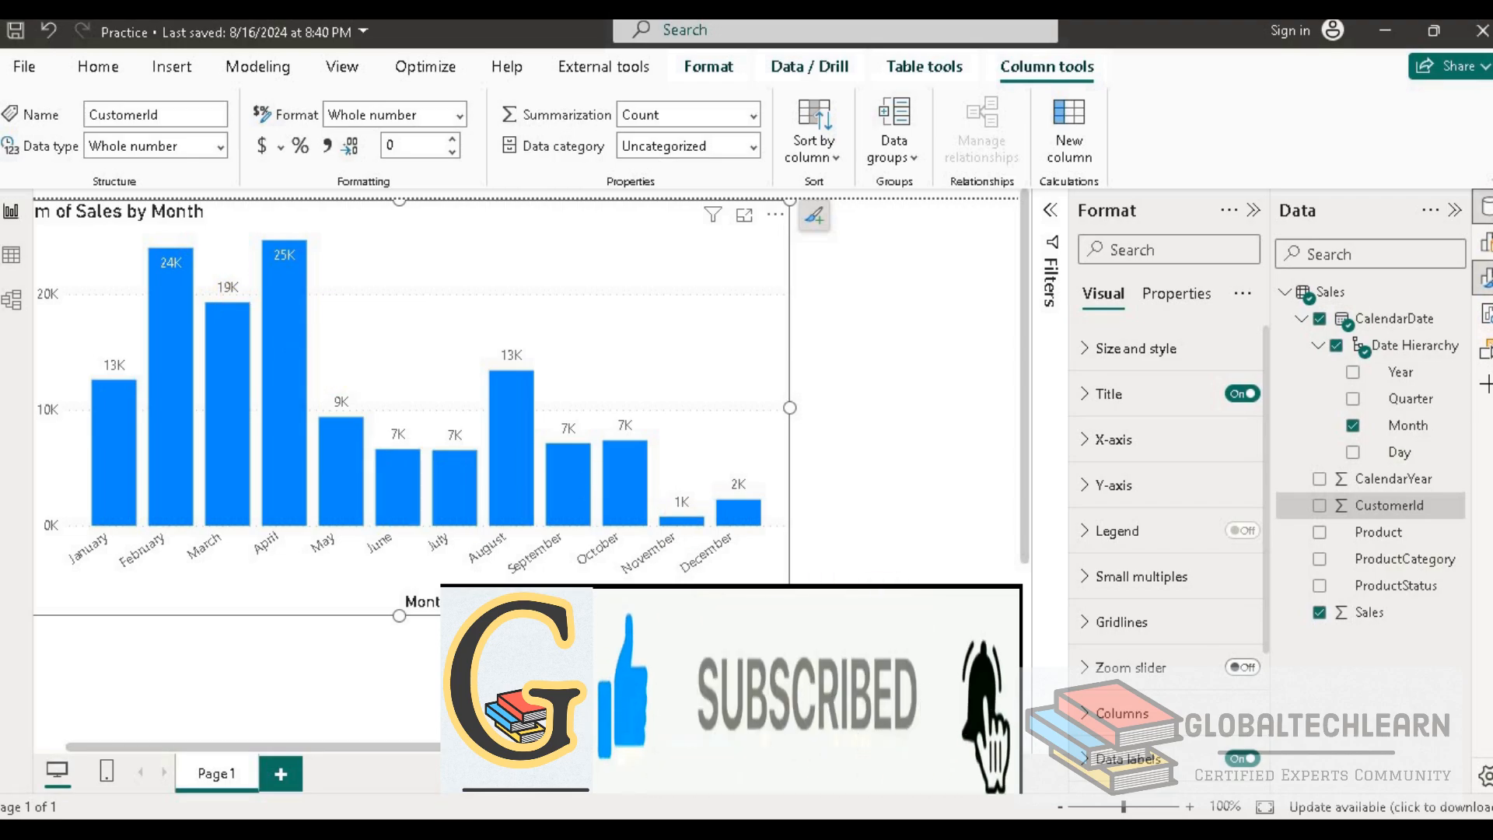